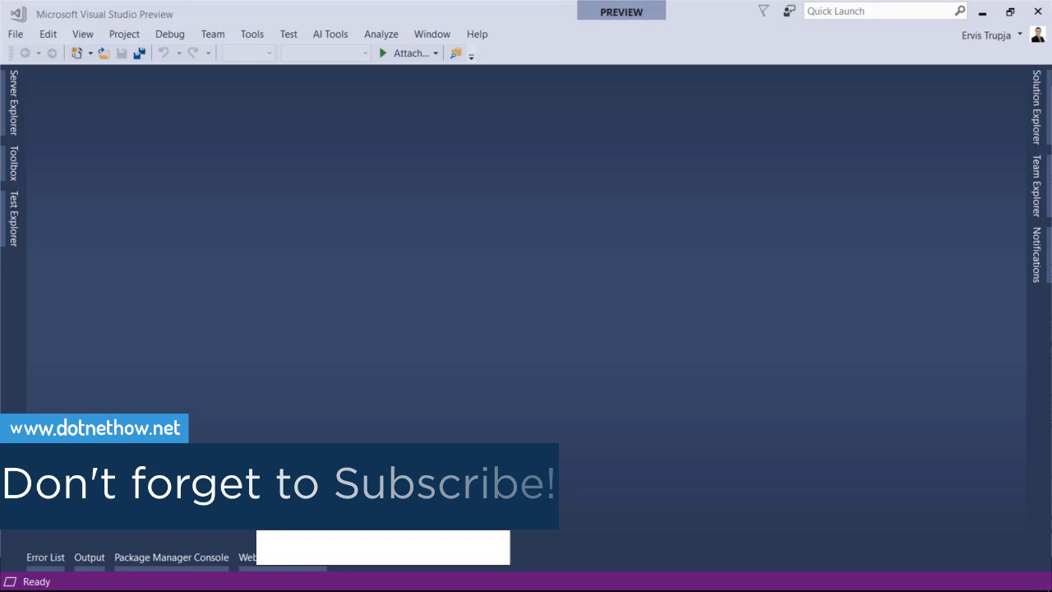
Open File > New > Project to show the New Project dialog.
click(14, 33)
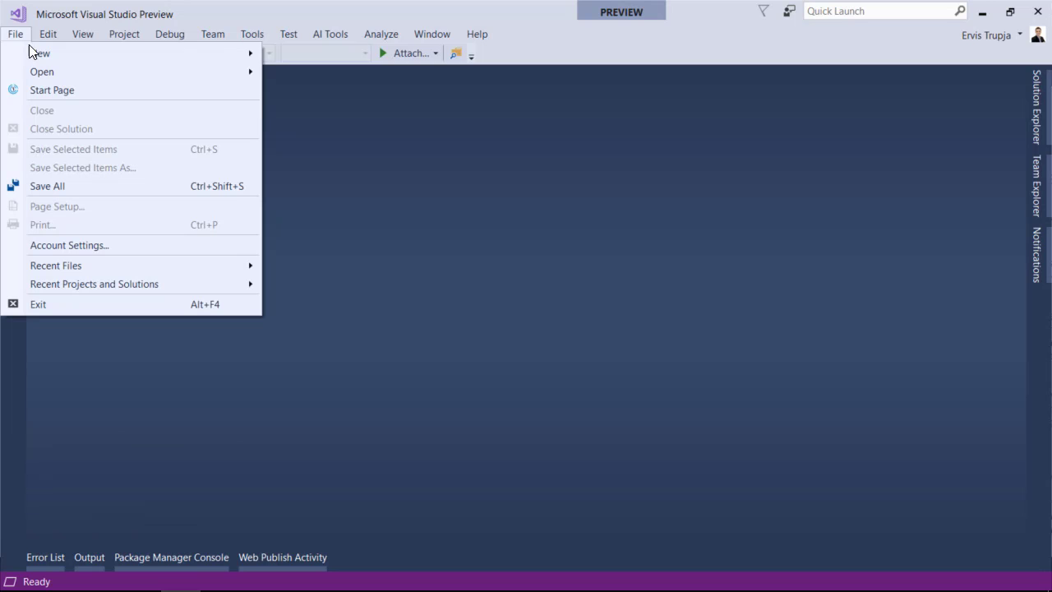
click(39, 52)
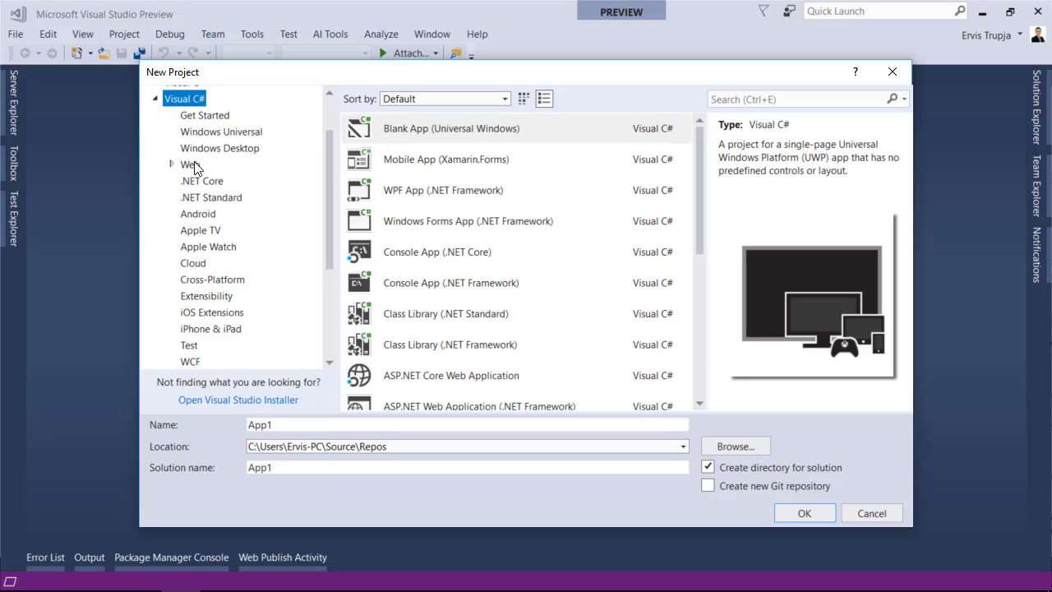
Create a Console App (.NET Core) project 'CSharp' in solution 'CSharpTutorials'.
click(202, 181)
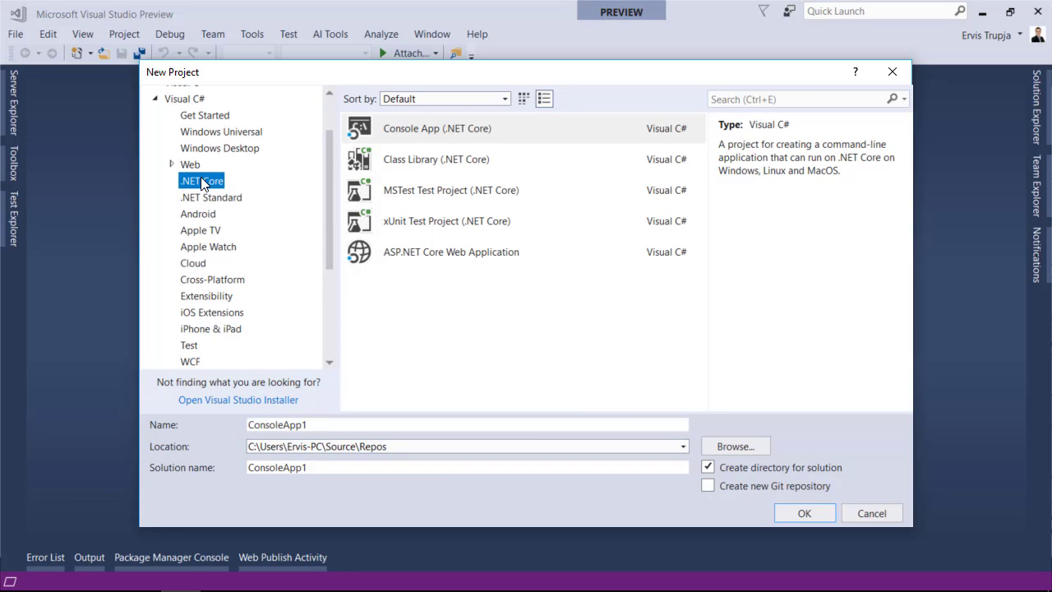
mouse_move(332, 182)
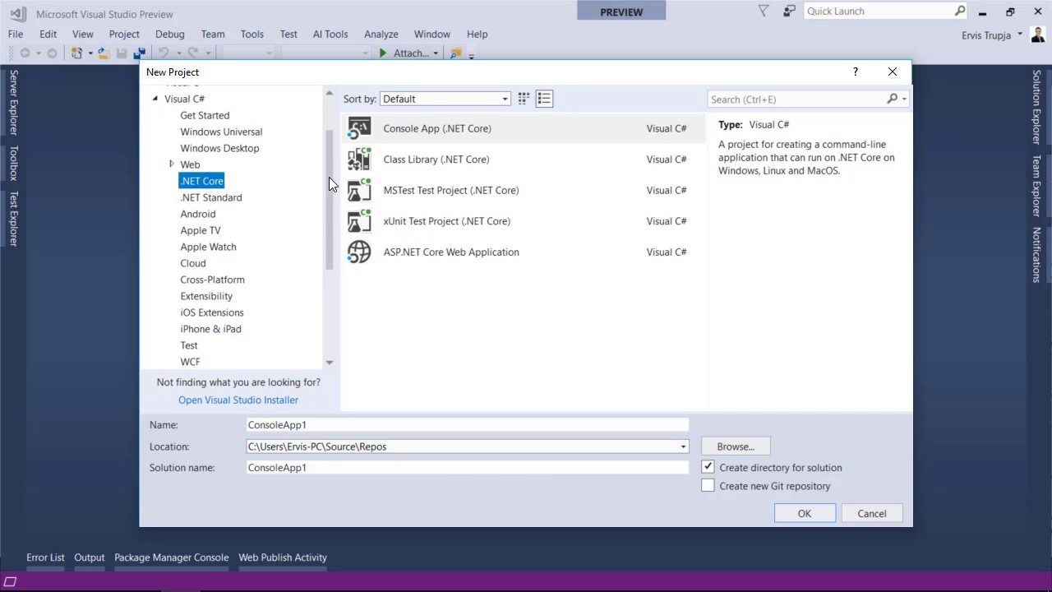
click(437, 129)
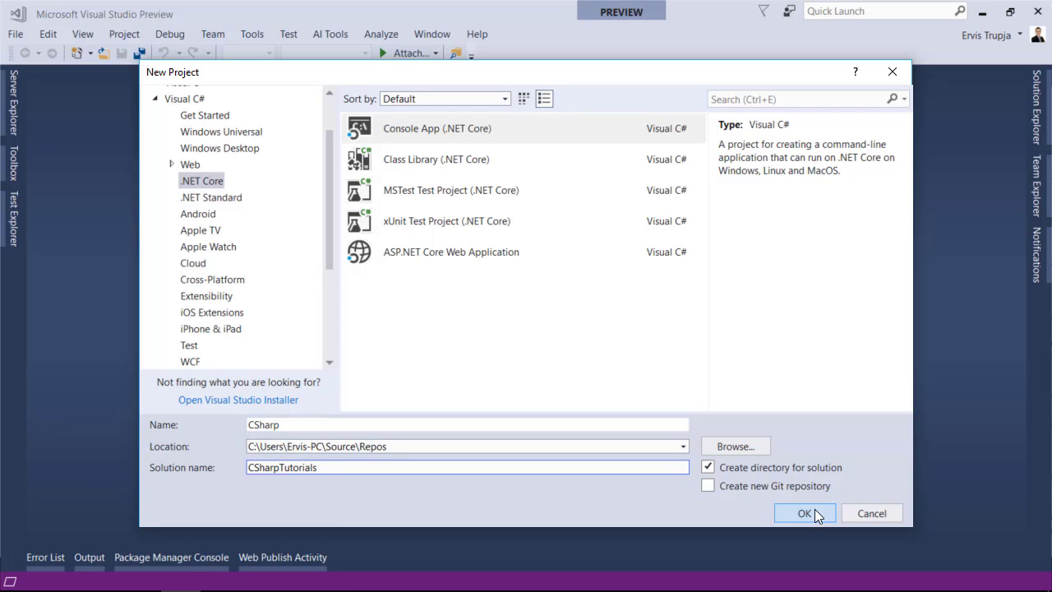
click(804, 513)
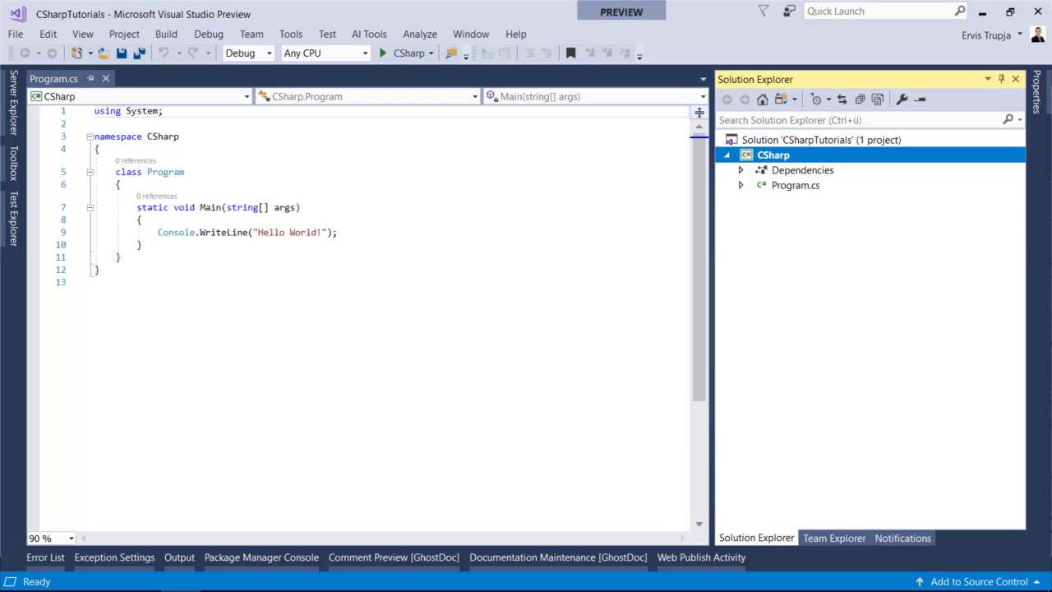
mouse_move(238, 251)
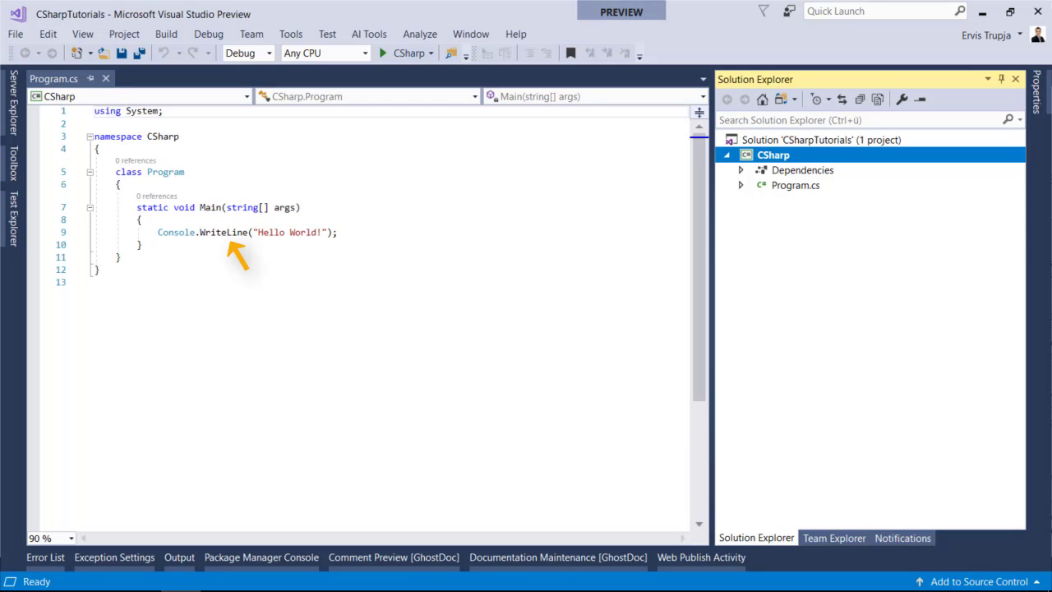
mouse_move(185, 254)
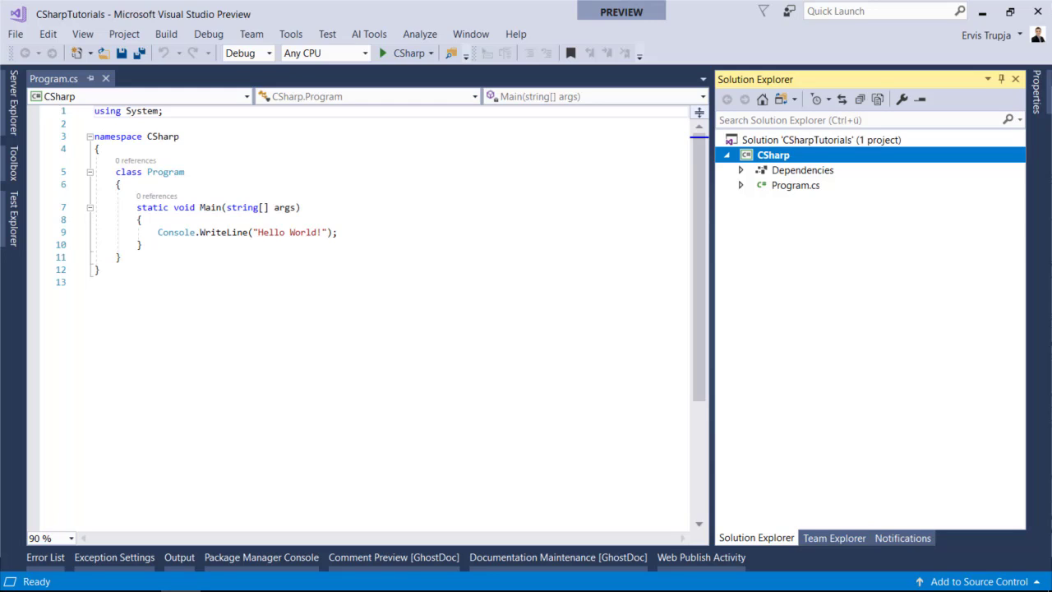
Run the CSharp app without debugging so the console prints Hello World!
key(ctrl+F5)
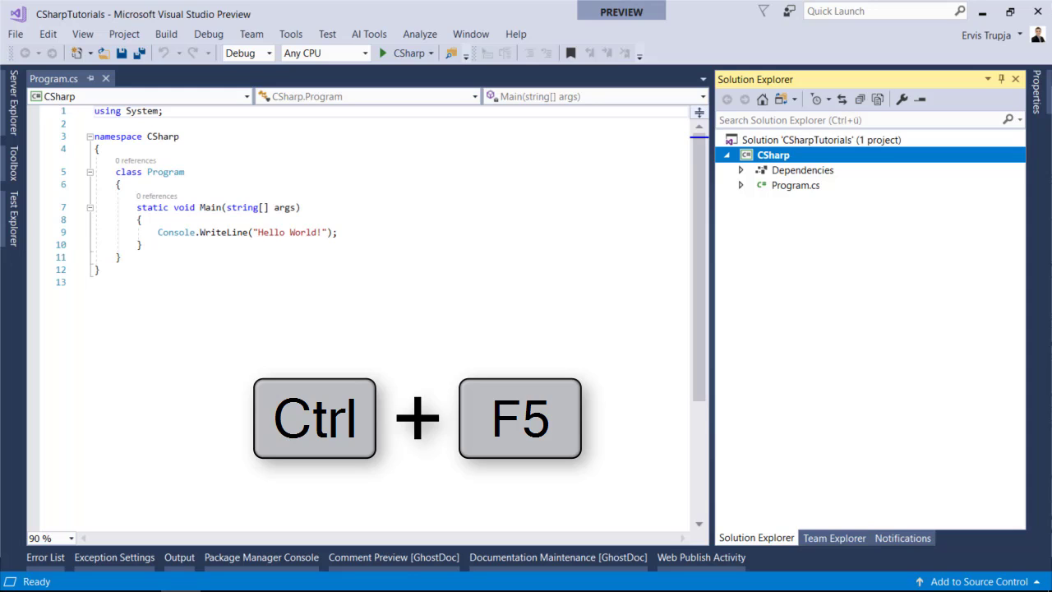
mouse_move(208, 34)
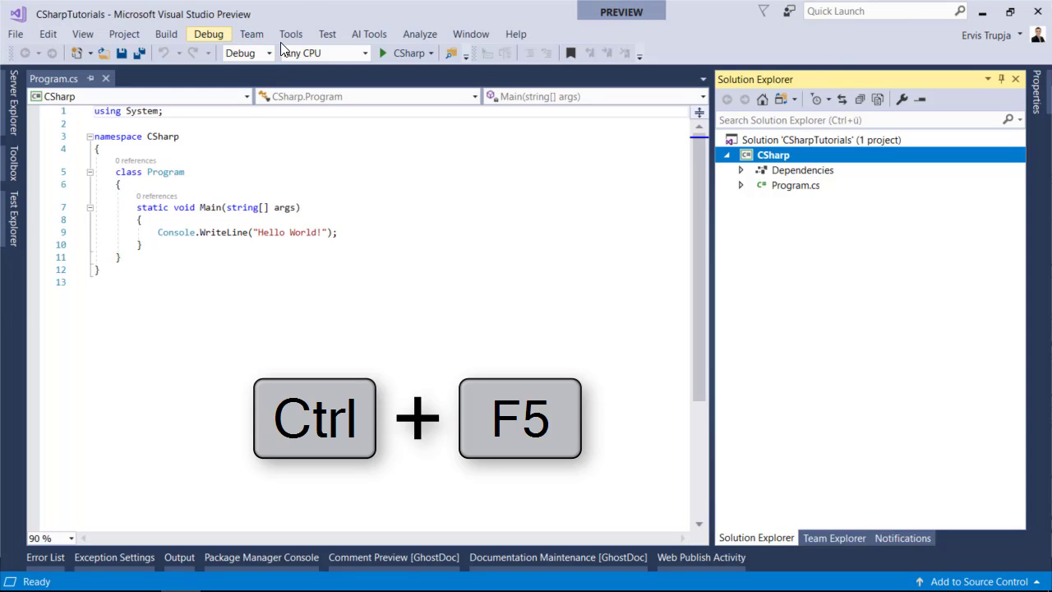
click(209, 34)
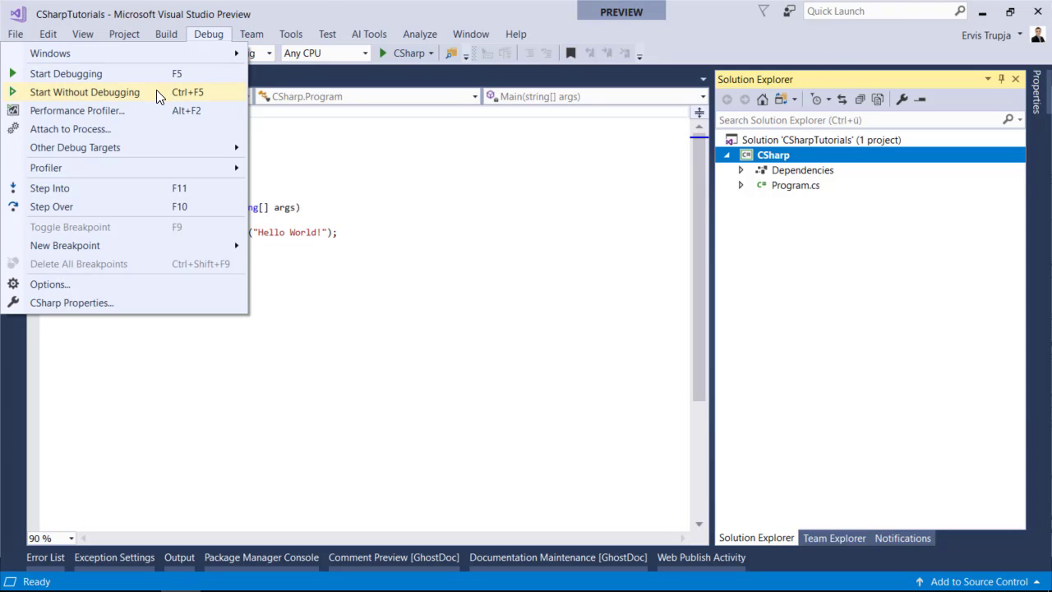
click(84, 92)
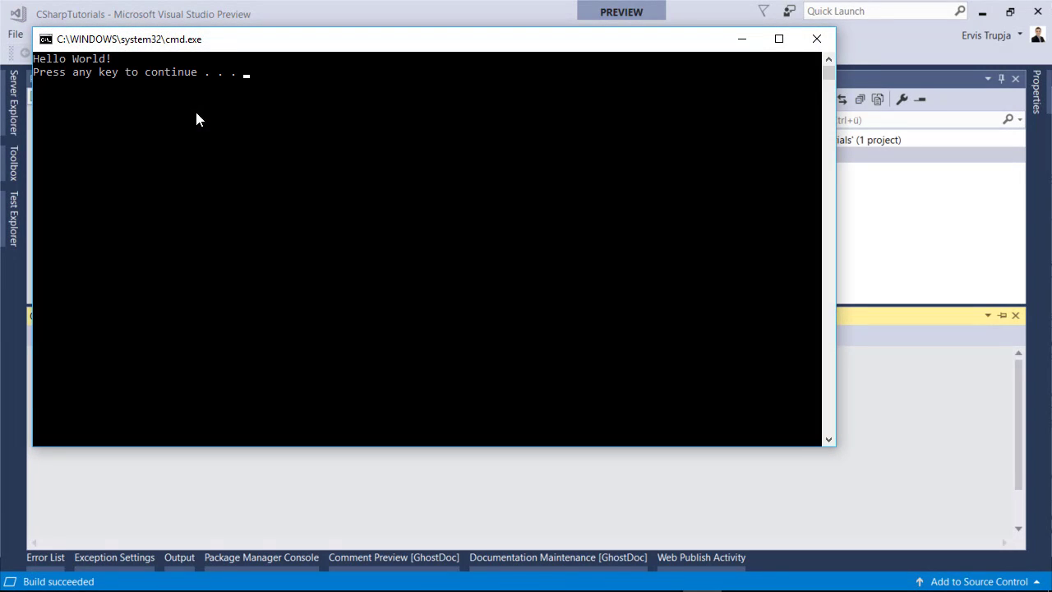